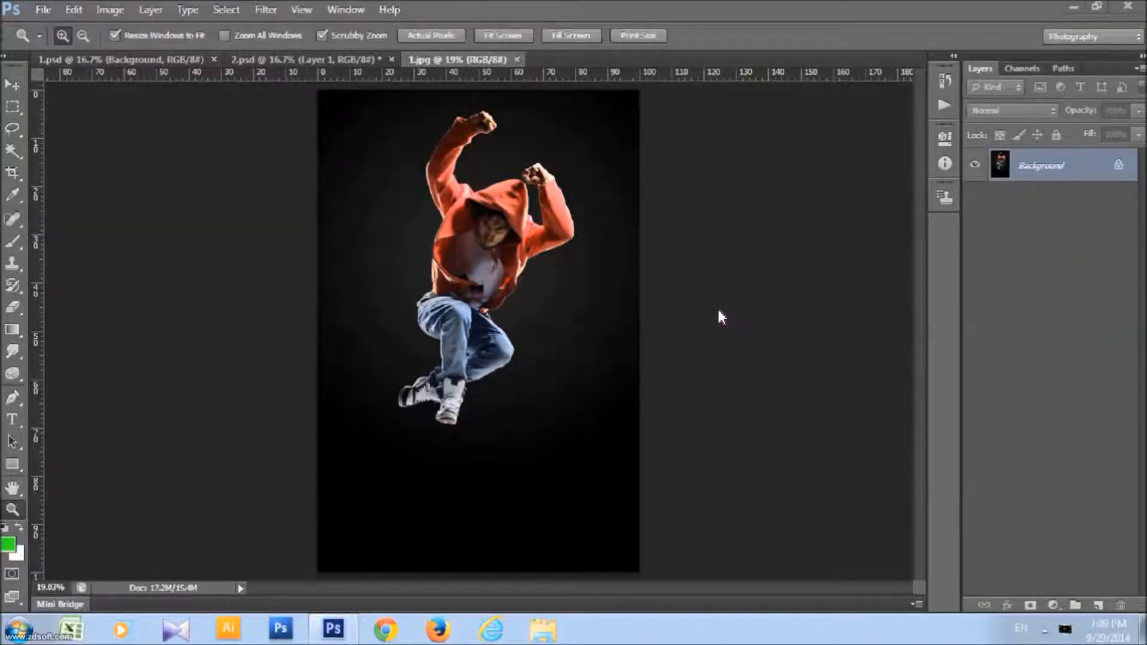
{"action": "mouse_move", "coordinate": [716, 319]}
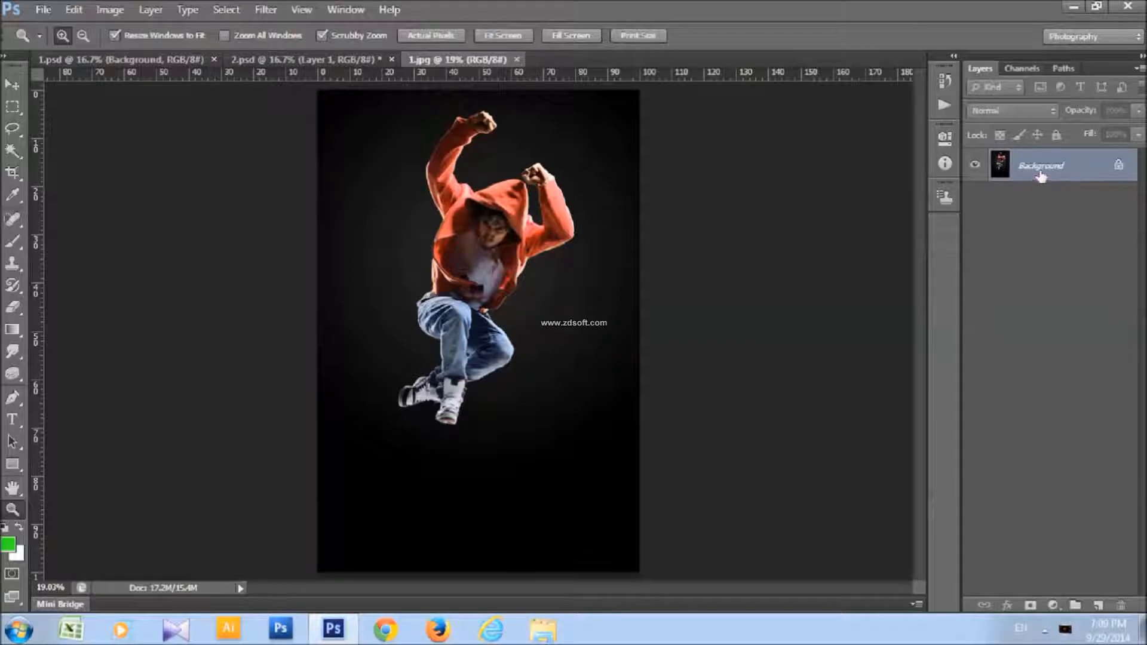
Look over the Layer > New options and confirm the photo is RGB Color, 8 Bits/Channel
{"action": "left_click", "coordinate": [151, 10]}
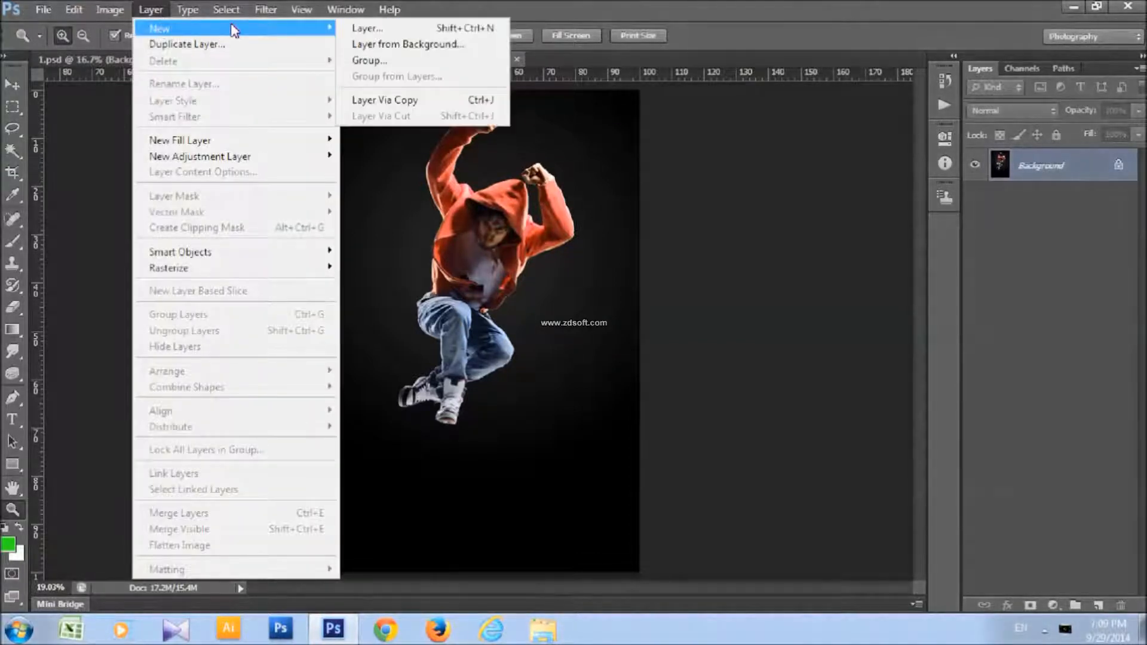
{"action": "mouse_move", "coordinate": [407, 44]}
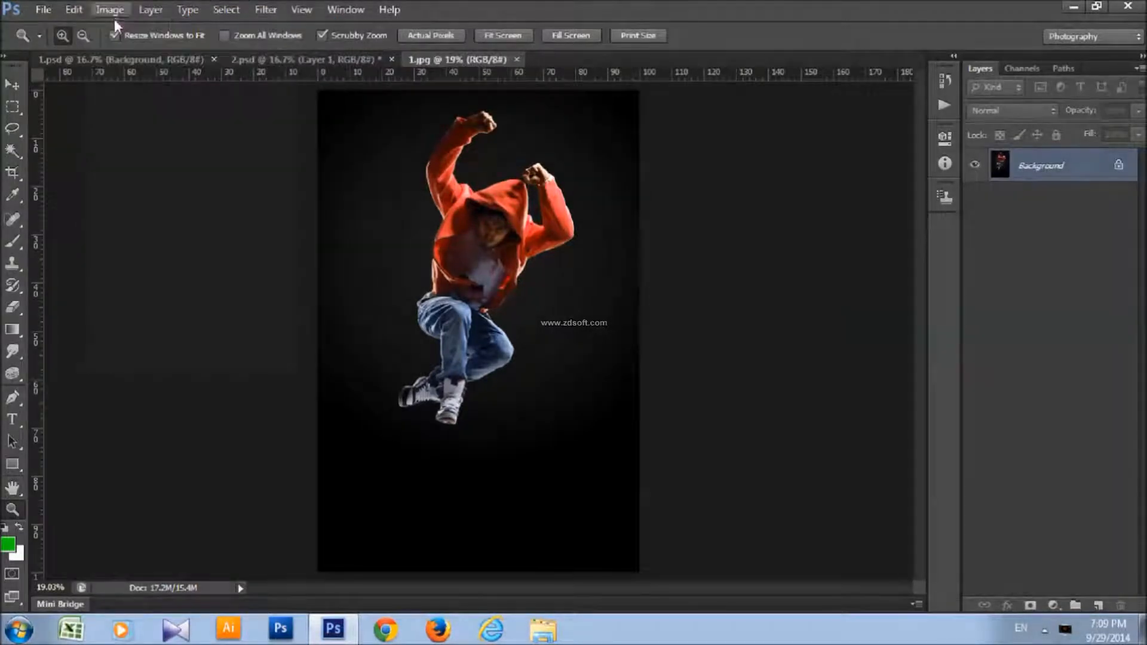
{"action": "left_click", "coordinate": [110, 9]}
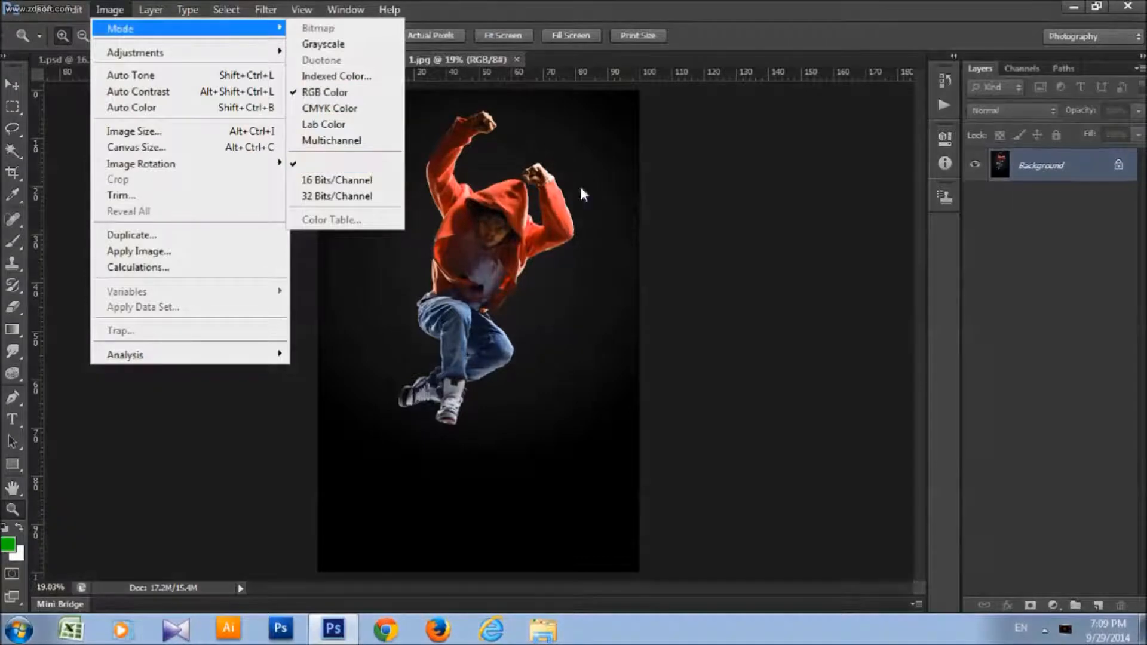
Load the Frozen Dispersion Effect Action file and expand the set to show its actions
{"action": "left_click", "coordinate": [345, 10]}
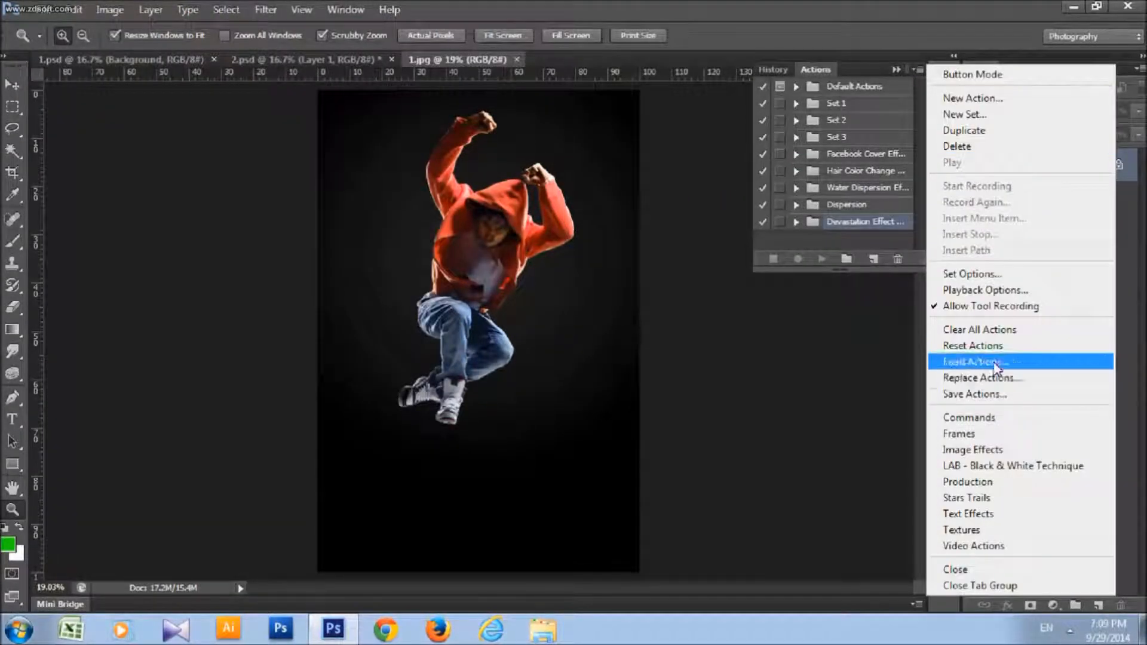
{"action": "left_click", "coordinate": [977, 362]}
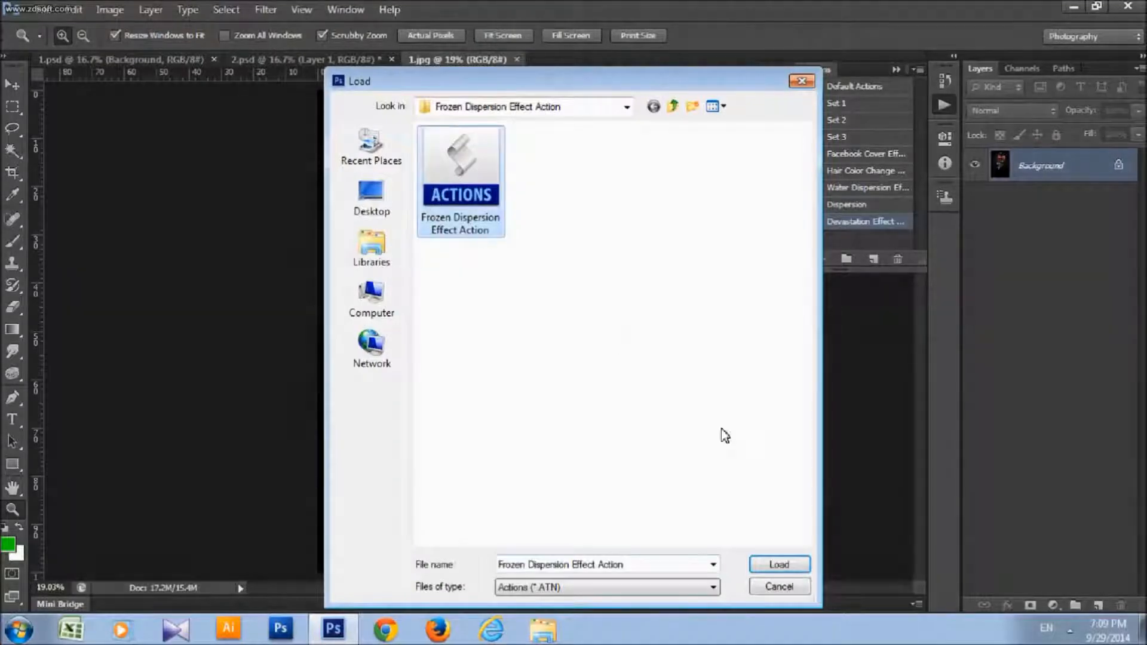
{"action": "left_click", "coordinate": [778, 564]}
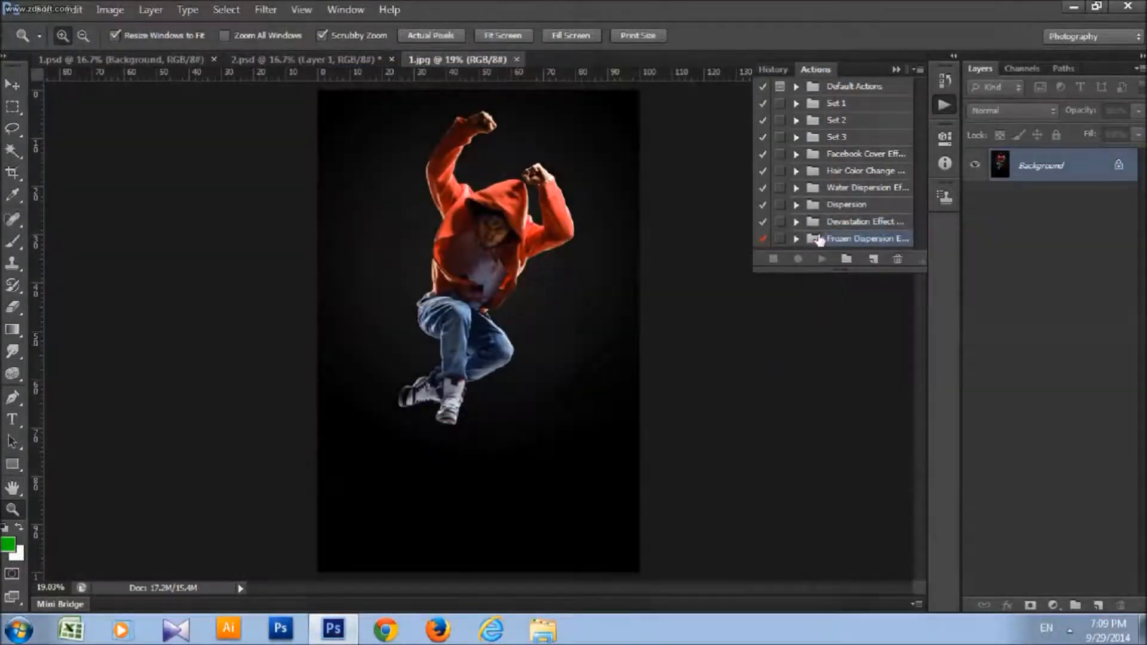
{"action": "left_click", "coordinate": [797, 238]}
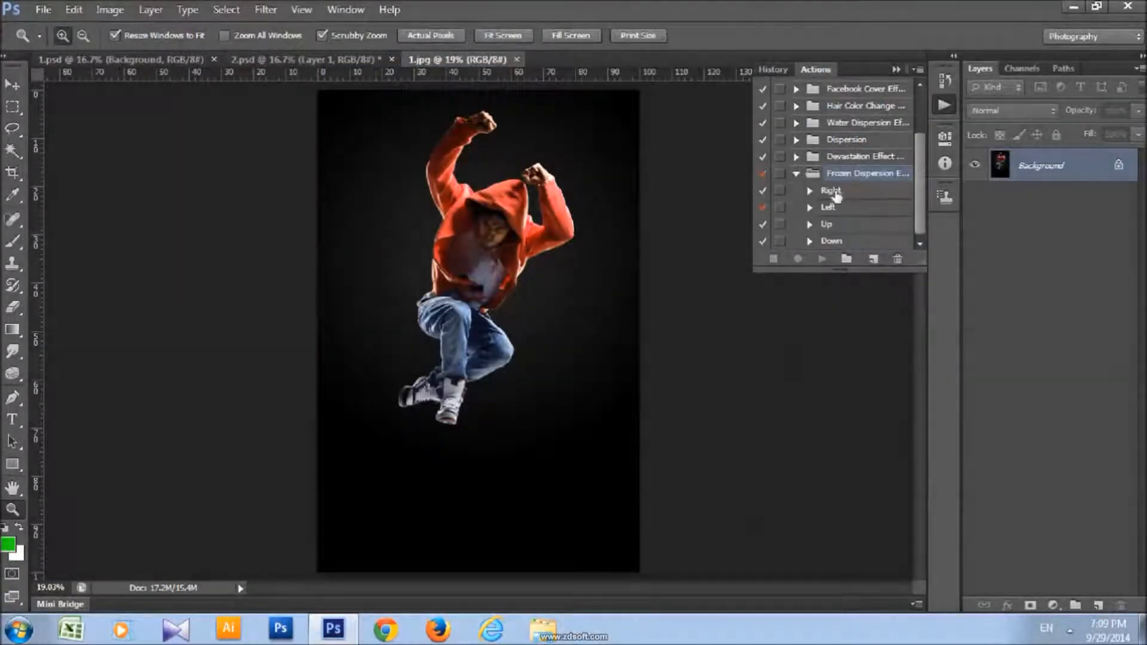
{"action": "left_click", "coordinate": [831, 190]}
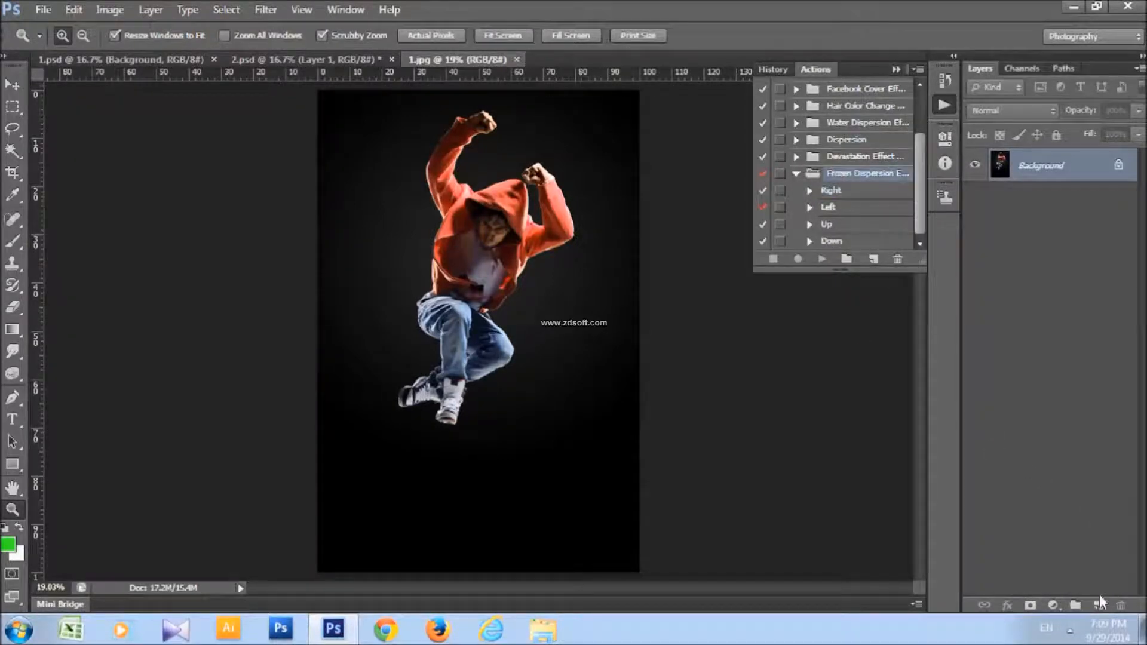
Add a layer, paint green over the arms and head with a soft round brush, name it Brush
{"action": "left_click", "coordinate": [1097, 606]}
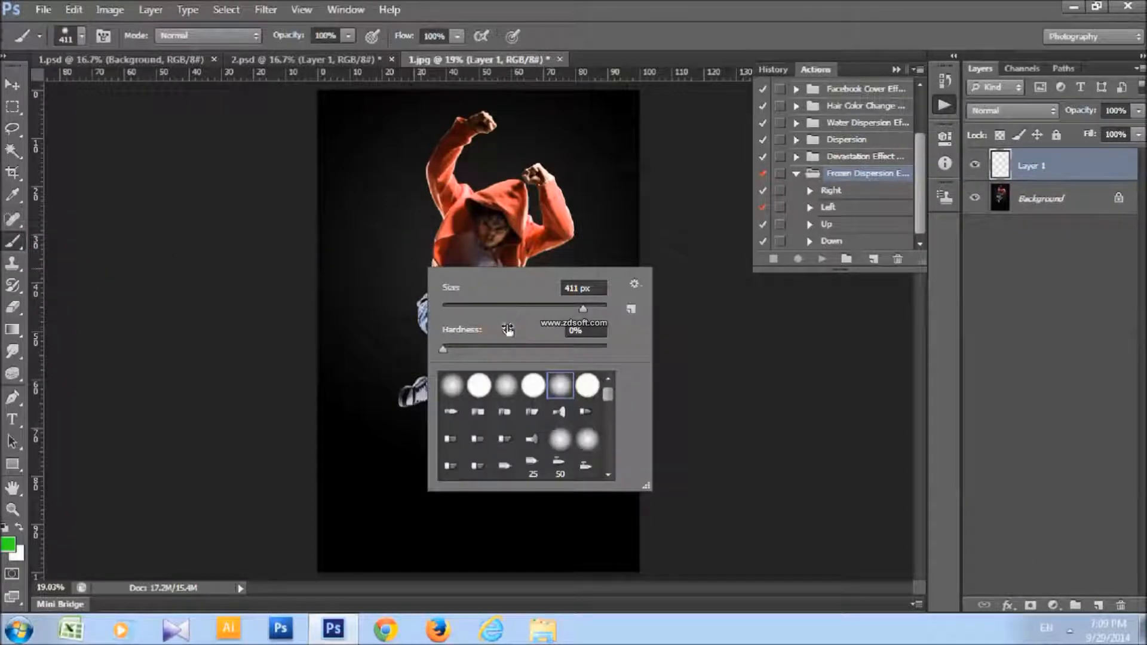
{"action": "left_click", "coordinate": [505, 385]}
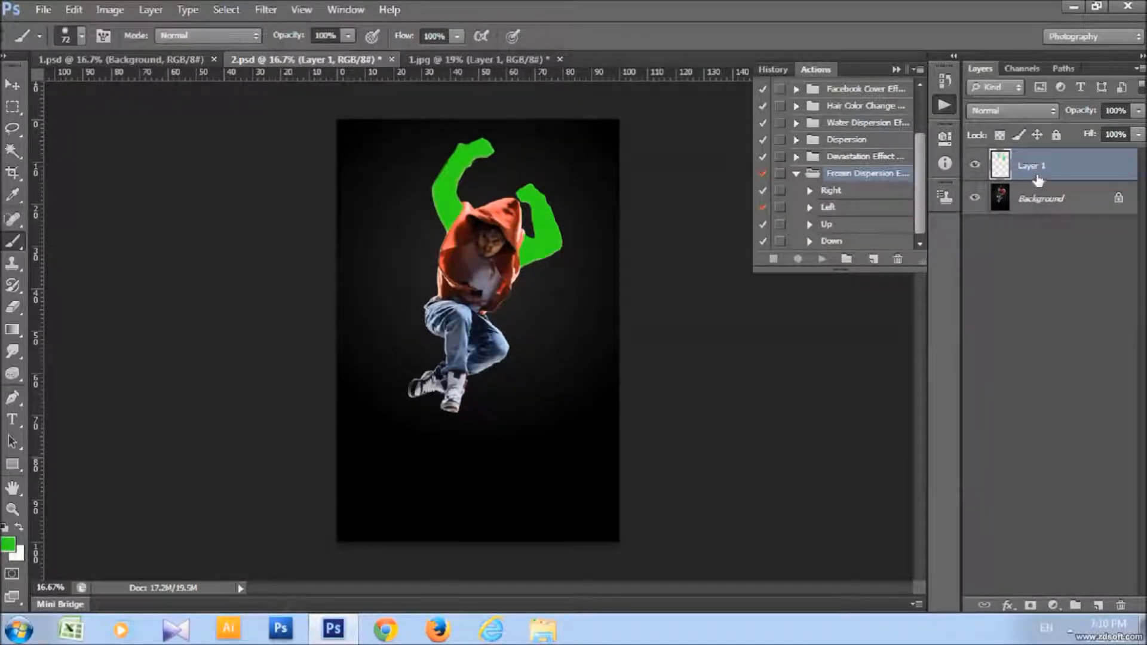
{"action": "double_click", "coordinate": [1030, 165]}
{"action": "type", "text": "Brush"}
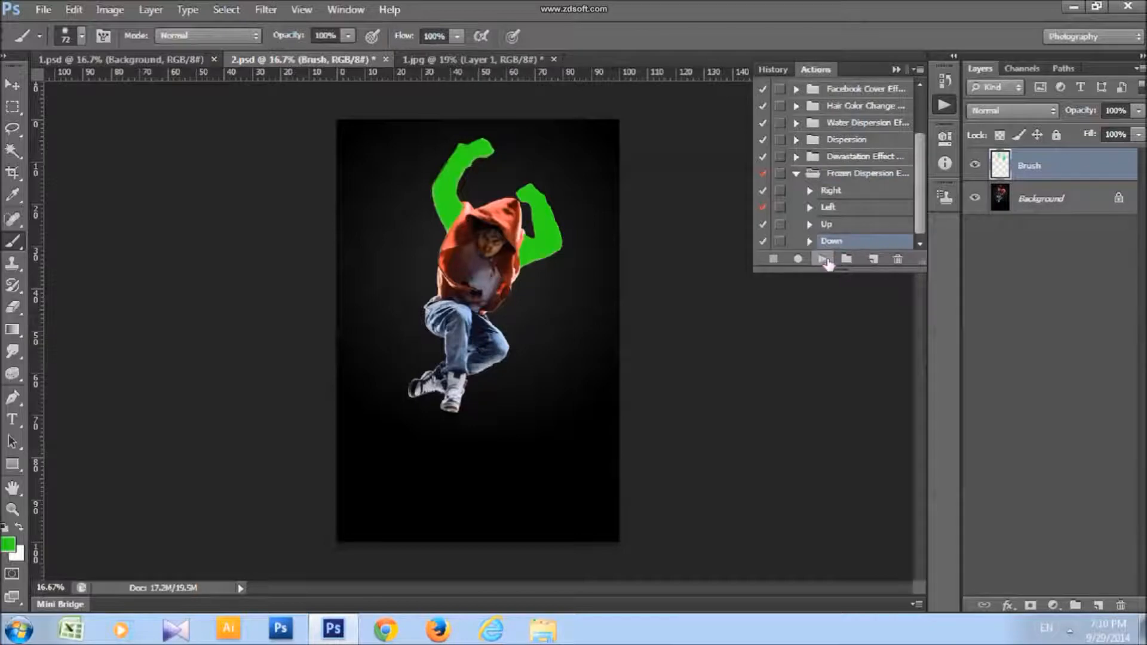
Play the Down action, then select Hue/Saturation 1 and the Cold vapor layer mask
{"action": "left_click", "coordinate": [822, 259]}
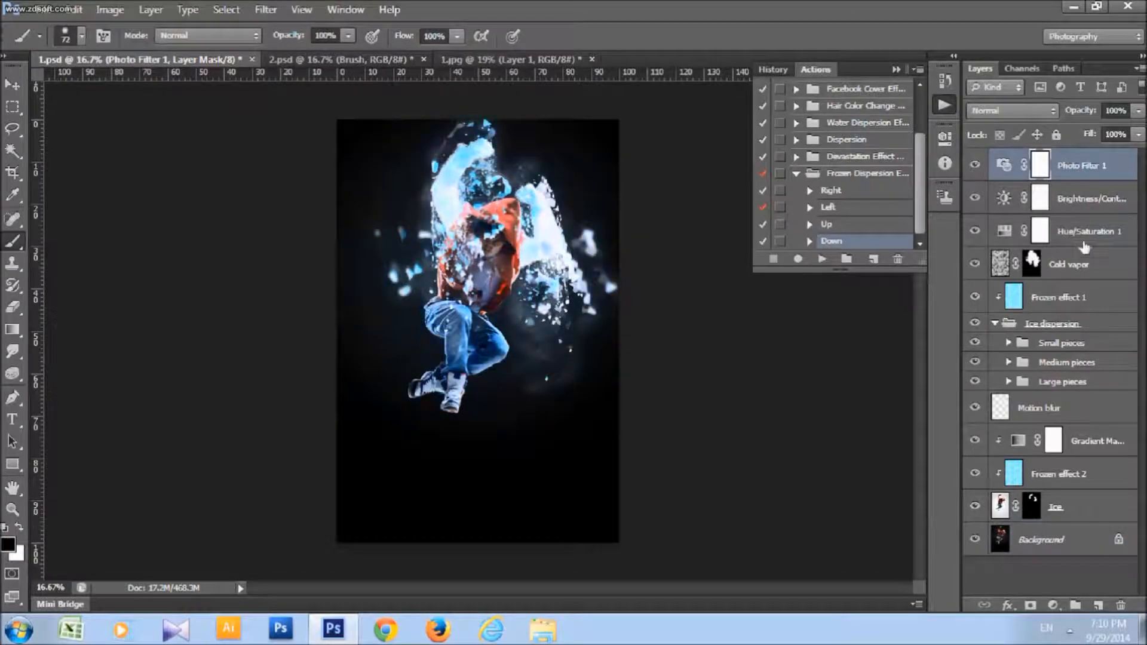
{"action": "left_click", "coordinate": [1090, 199]}
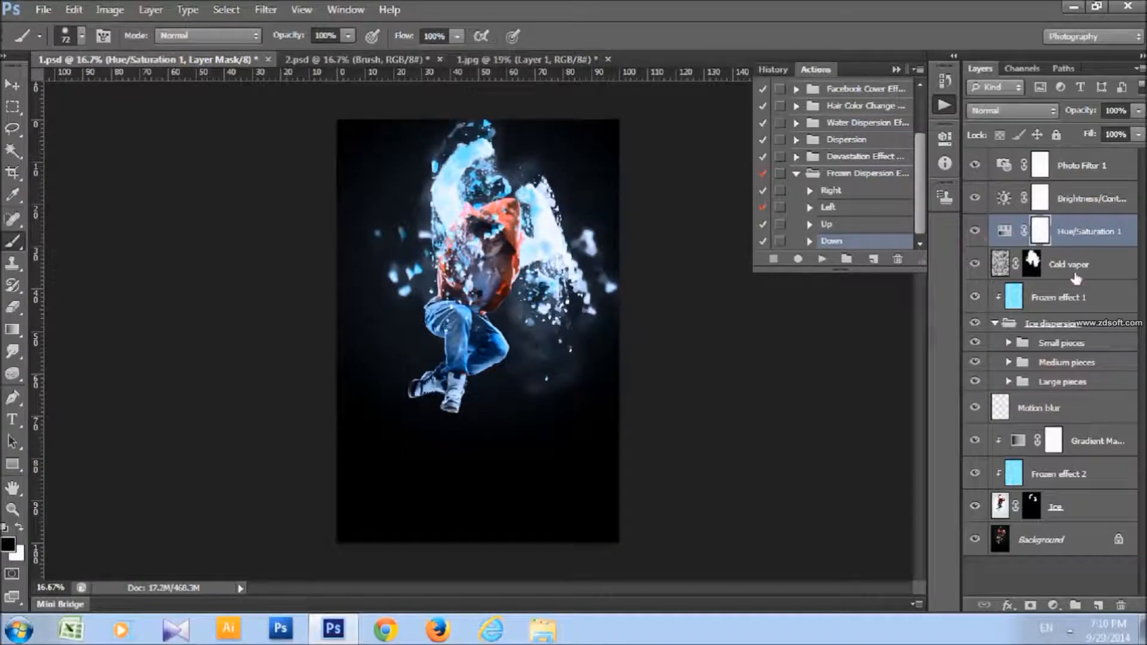
{"action": "left_click", "coordinate": [1069, 264]}
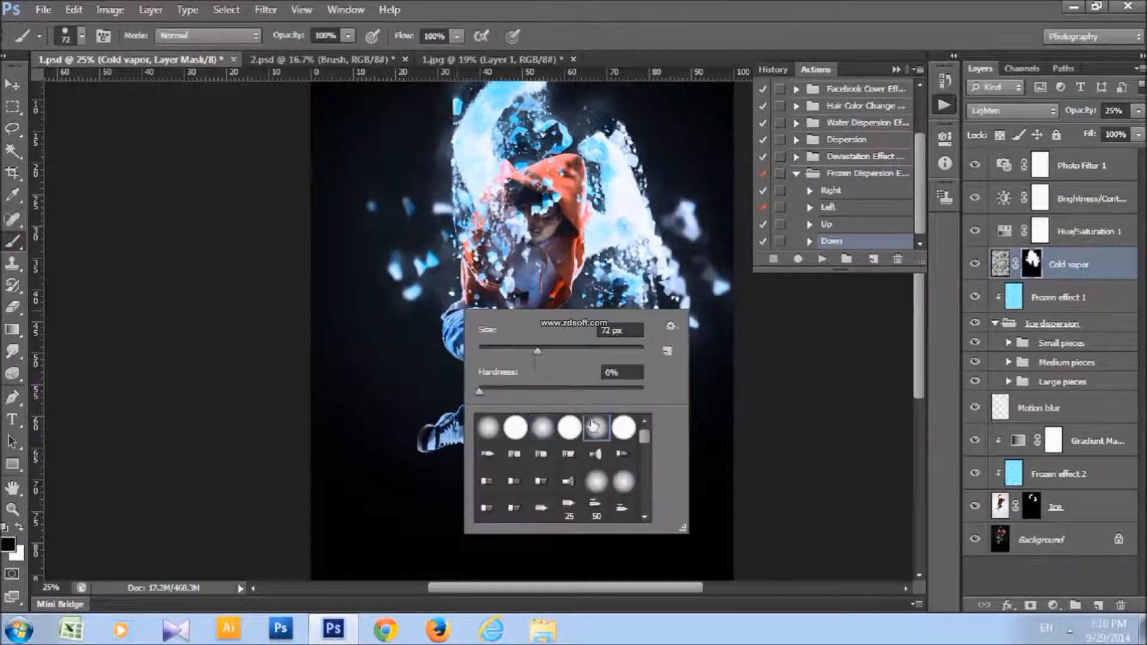
Set the foreground colour to black, then select the Frozen effect 1 layer
{"action": "left_click", "coordinate": [9, 545]}
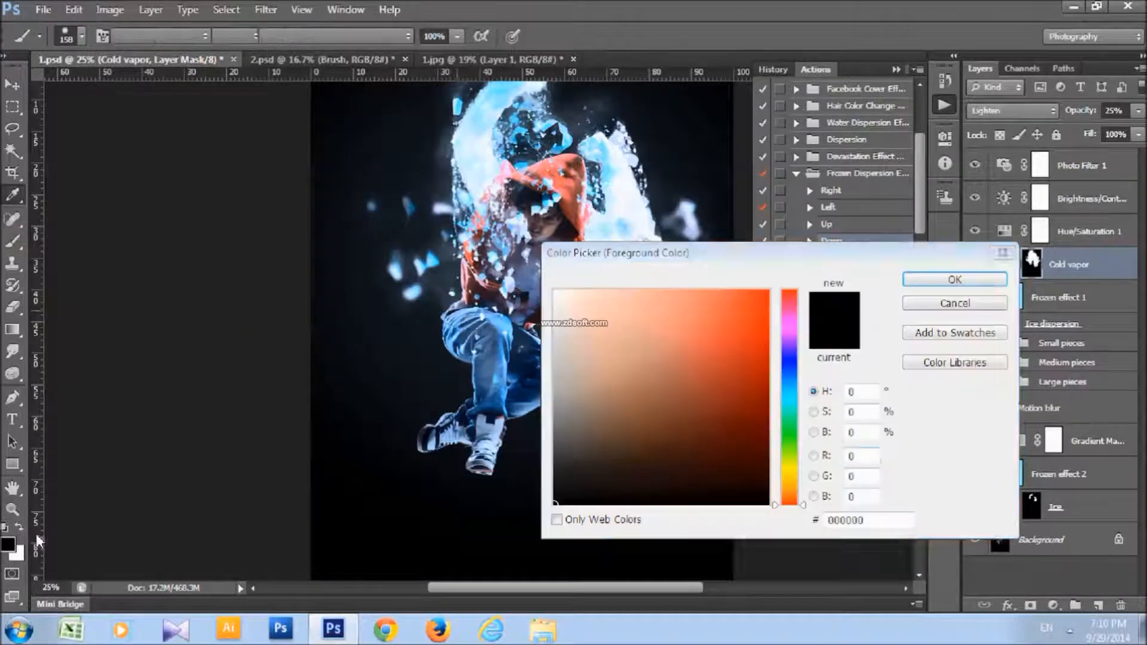
{"action": "left_click", "coordinate": [954, 280]}
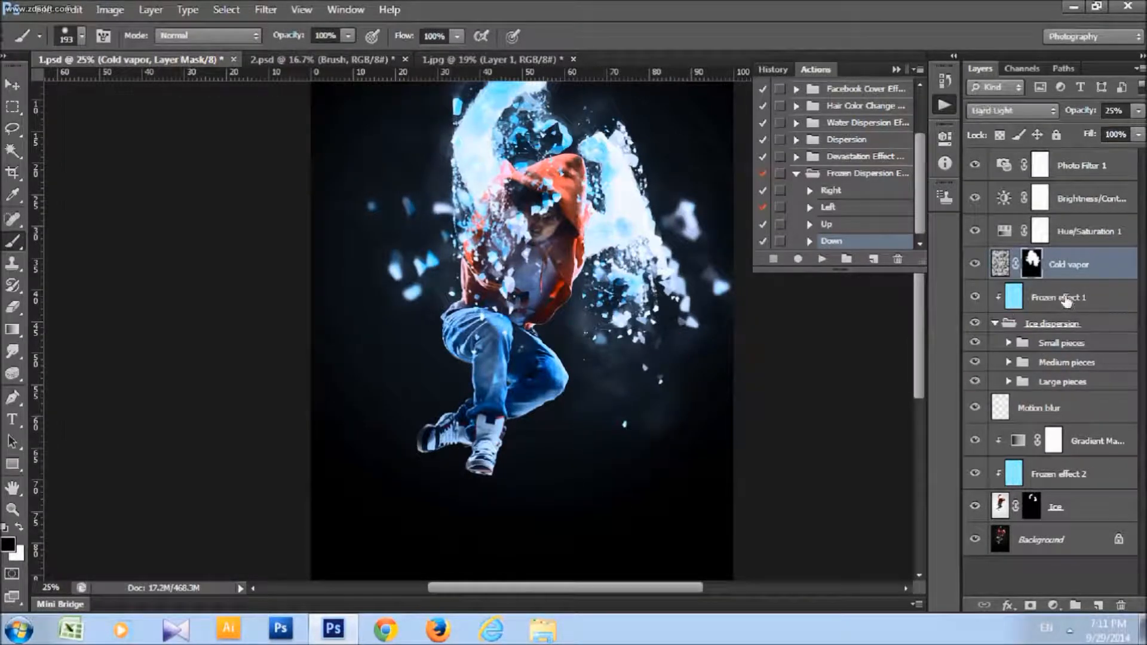
{"action": "left_click", "coordinate": [1059, 297]}
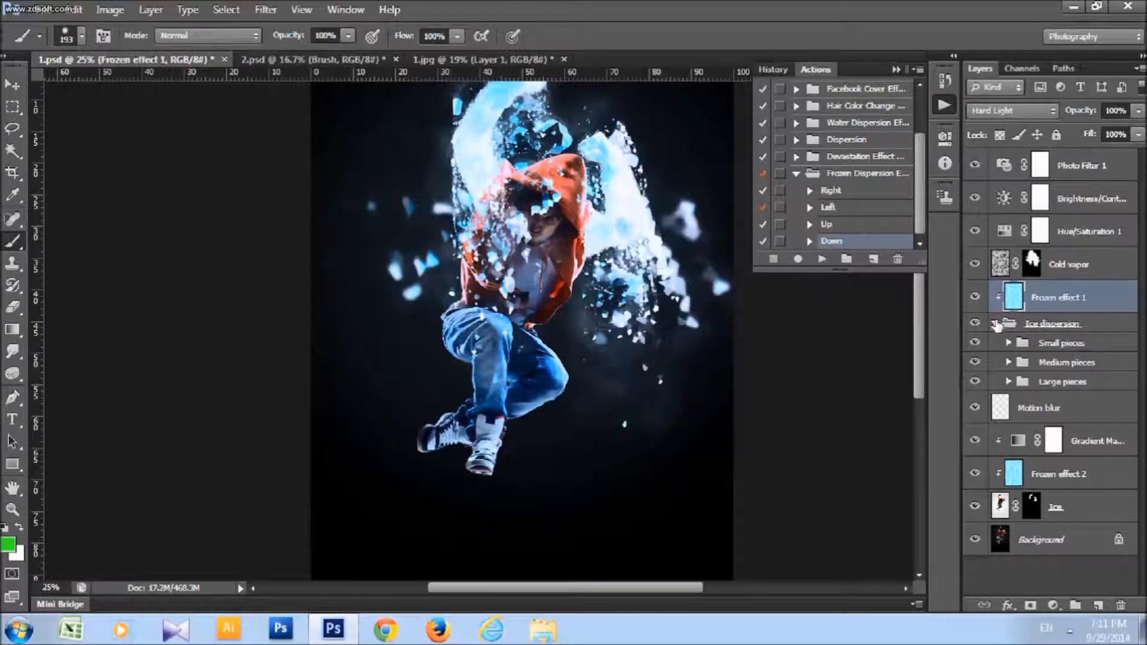
Collapse and re-expand the Ice dispersion group, then open Large pieces to show its shard layers
{"action": "left_click", "coordinate": [995, 323]}
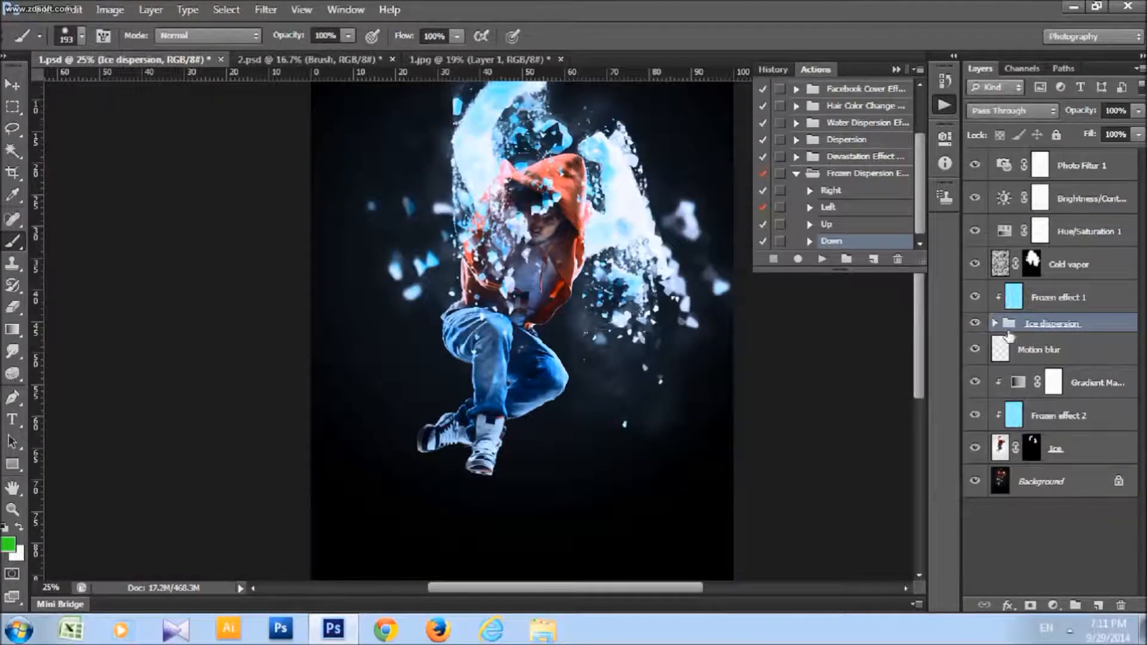
{"action": "left_click", "coordinate": [994, 323]}
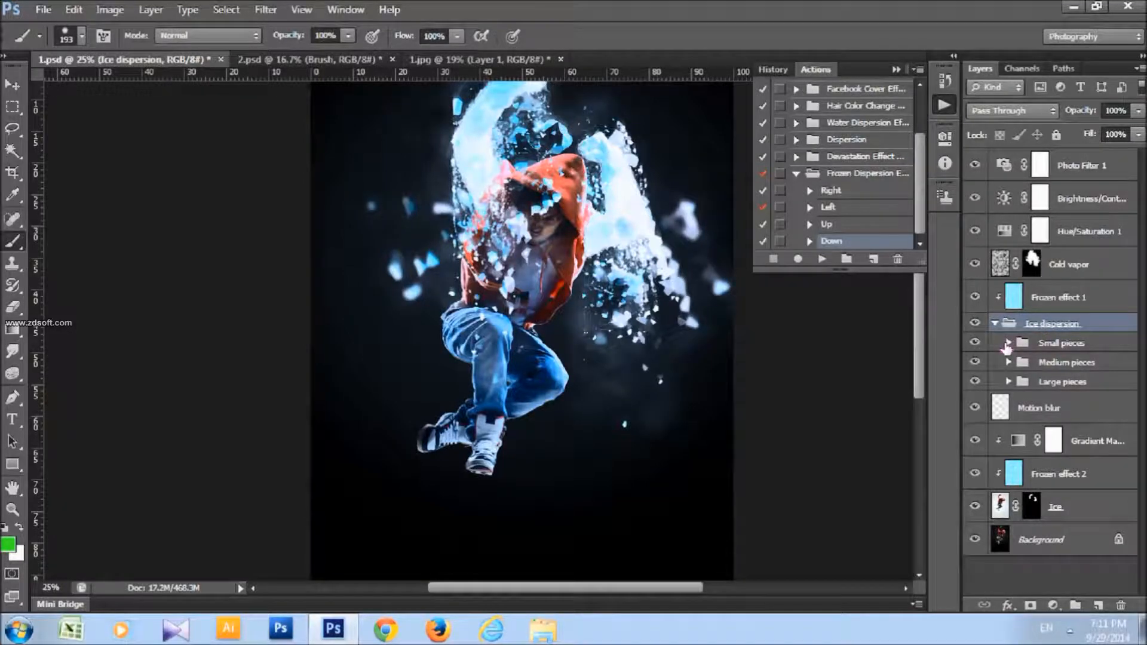
{"action": "left_click", "coordinate": [1062, 342]}
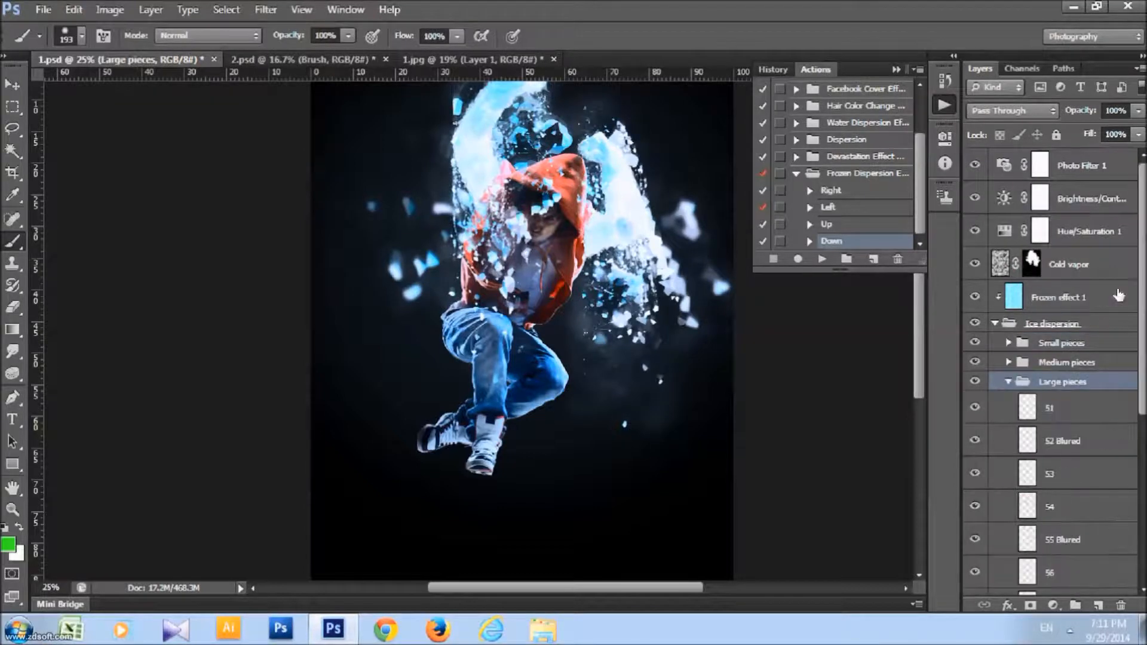
Select medium piece layer 21, collapse the Ice dispersion group, and select the Ice layer
{"action": "scroll", "scroll_direction": "down", "scroll_amount": 3}
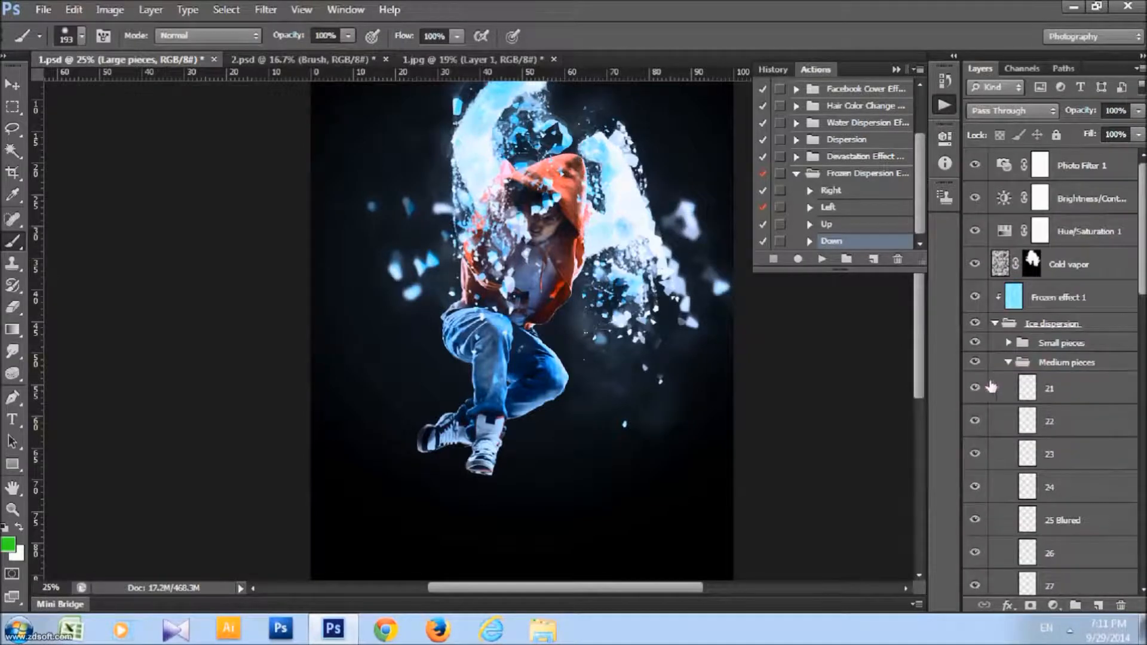
{"action": "left_click", "coordinate": [1050, 388]}
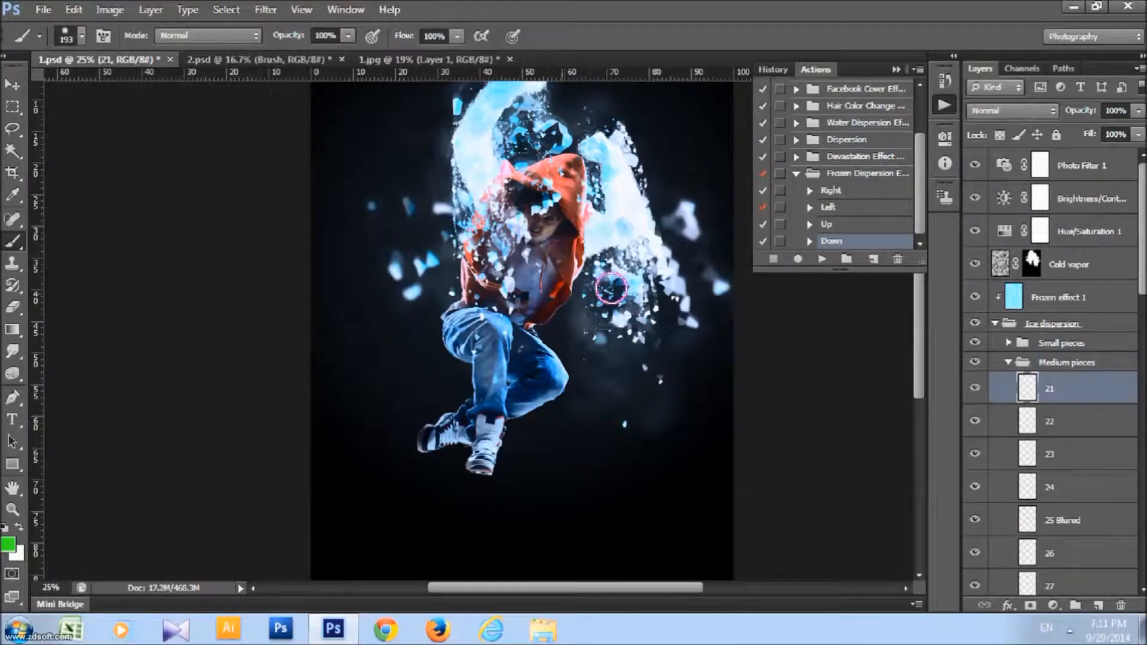
{"action": "left_click", "coordinate": [1049, 421]}
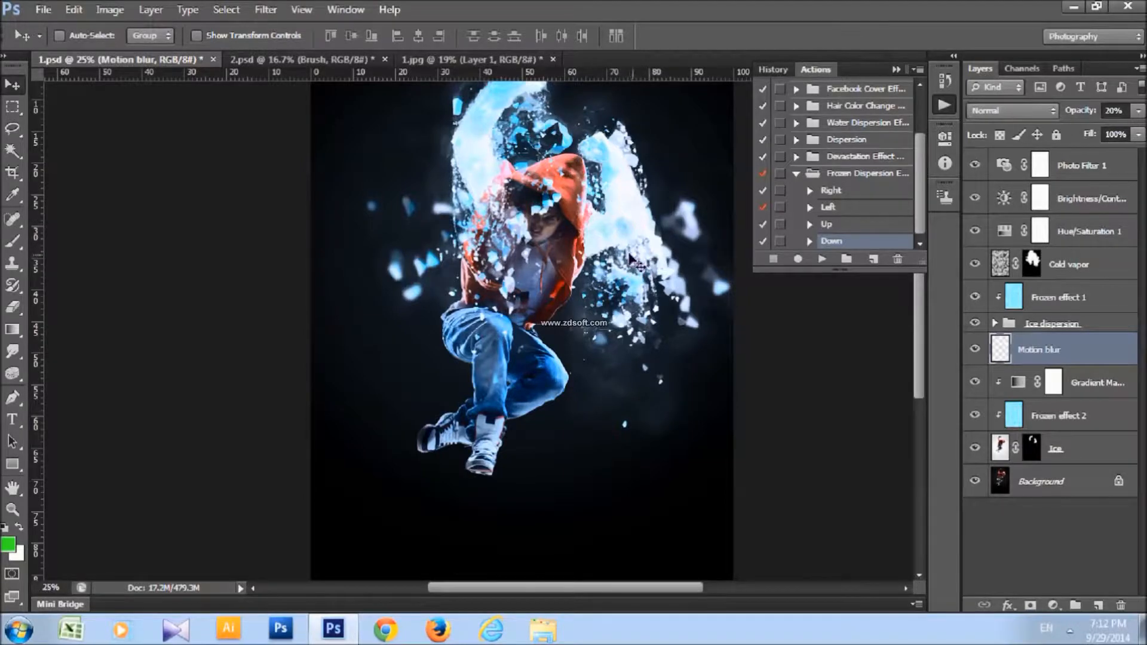
{"action": "left_click", "coordinate": [1056, 447]}
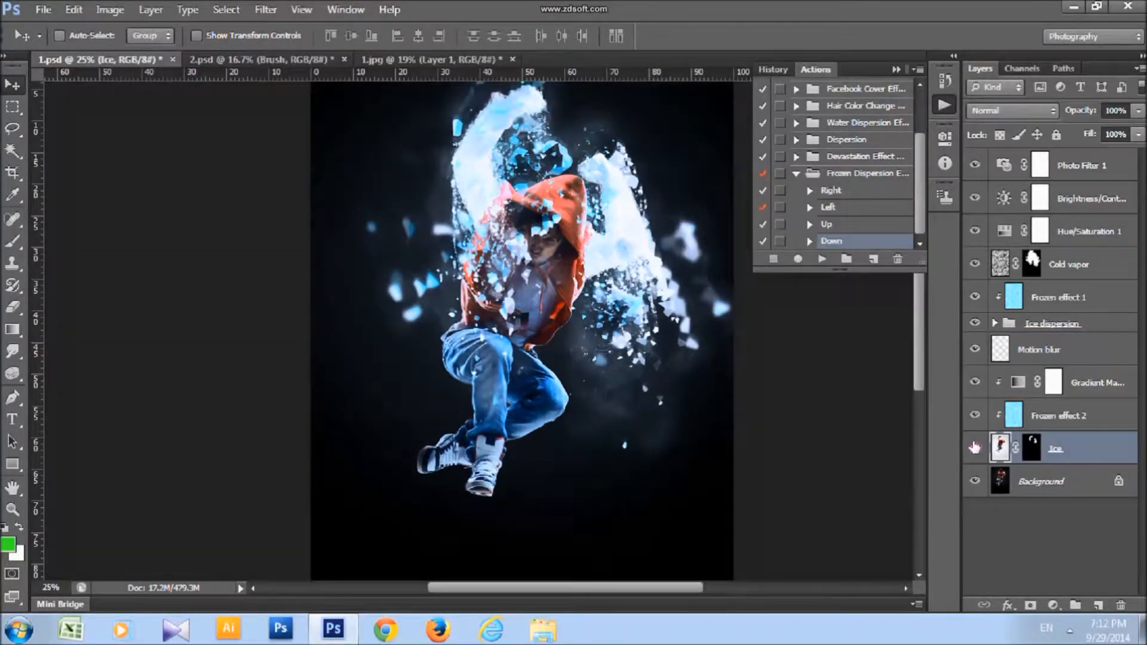